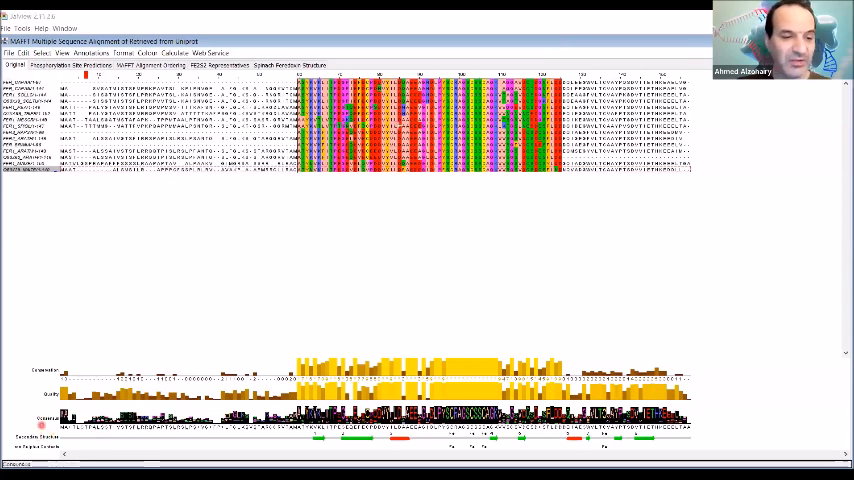
Step: Copy the alignment's consensus sequence from the Consensus annotation row
right_click(40, 404)
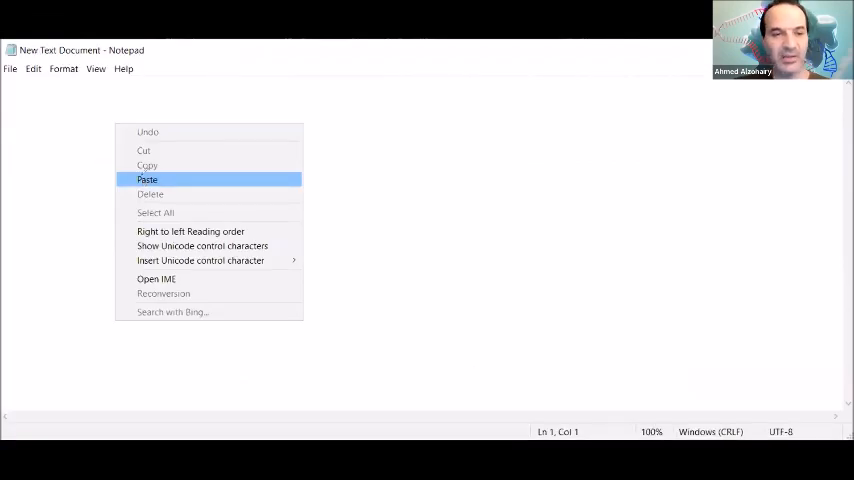
Step: Paste the copied consensus sequence into the new Notepad document
click(148, 180)
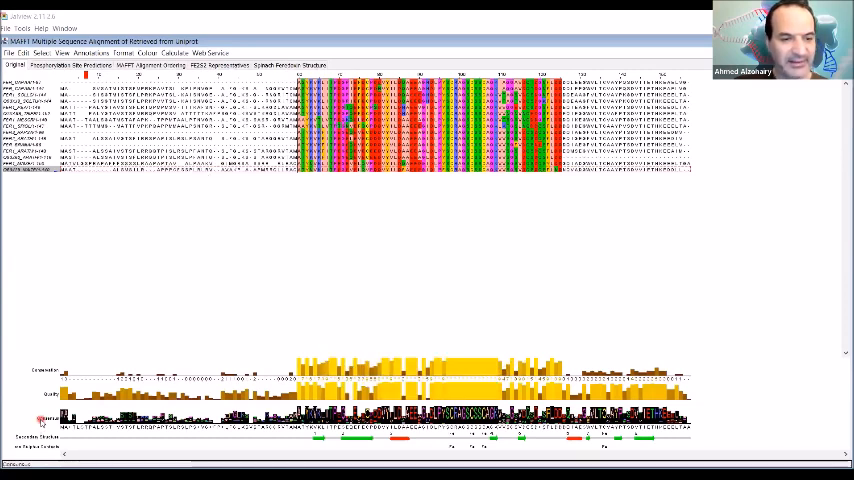
Step: Copy the consensus sequence again from the Consensus annotation row
right_click(40, 420)
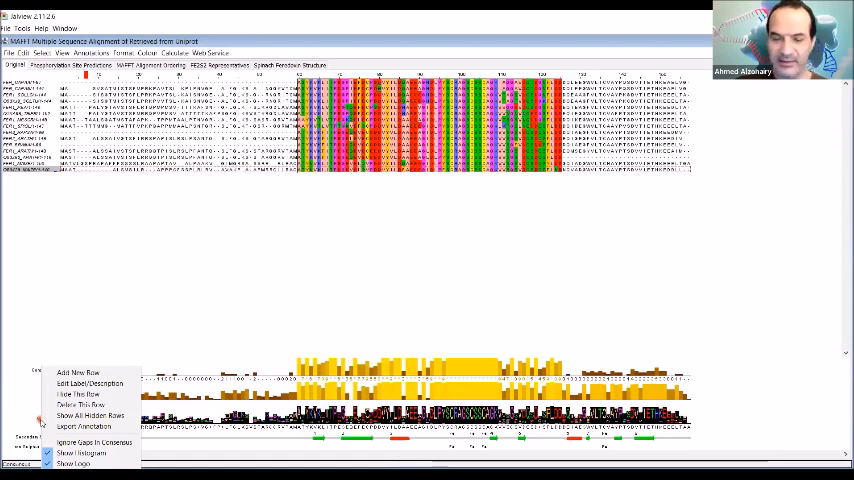